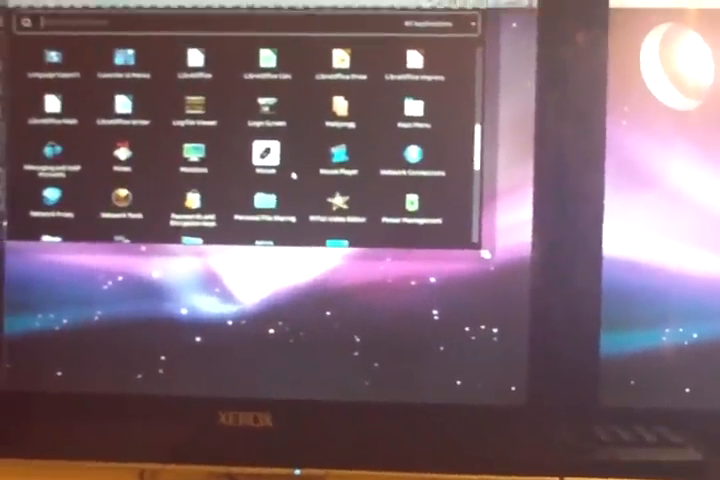
scroll(down, 3)
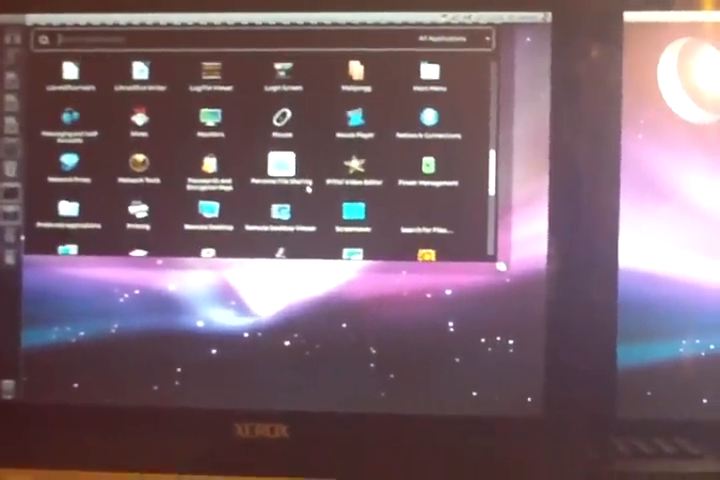
scroll(down, 3)
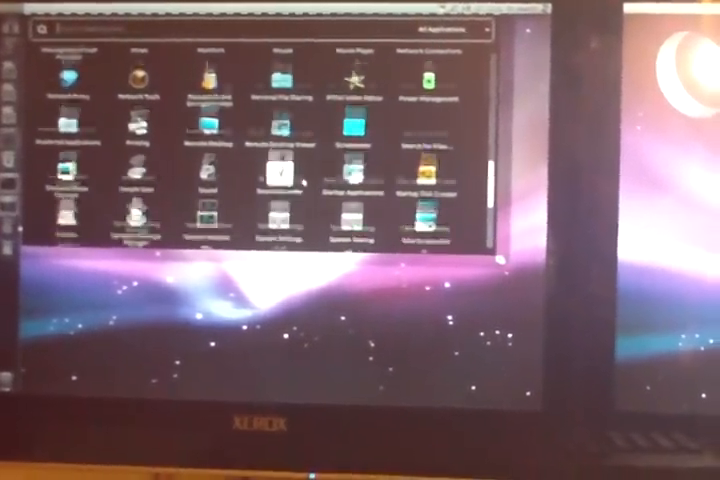